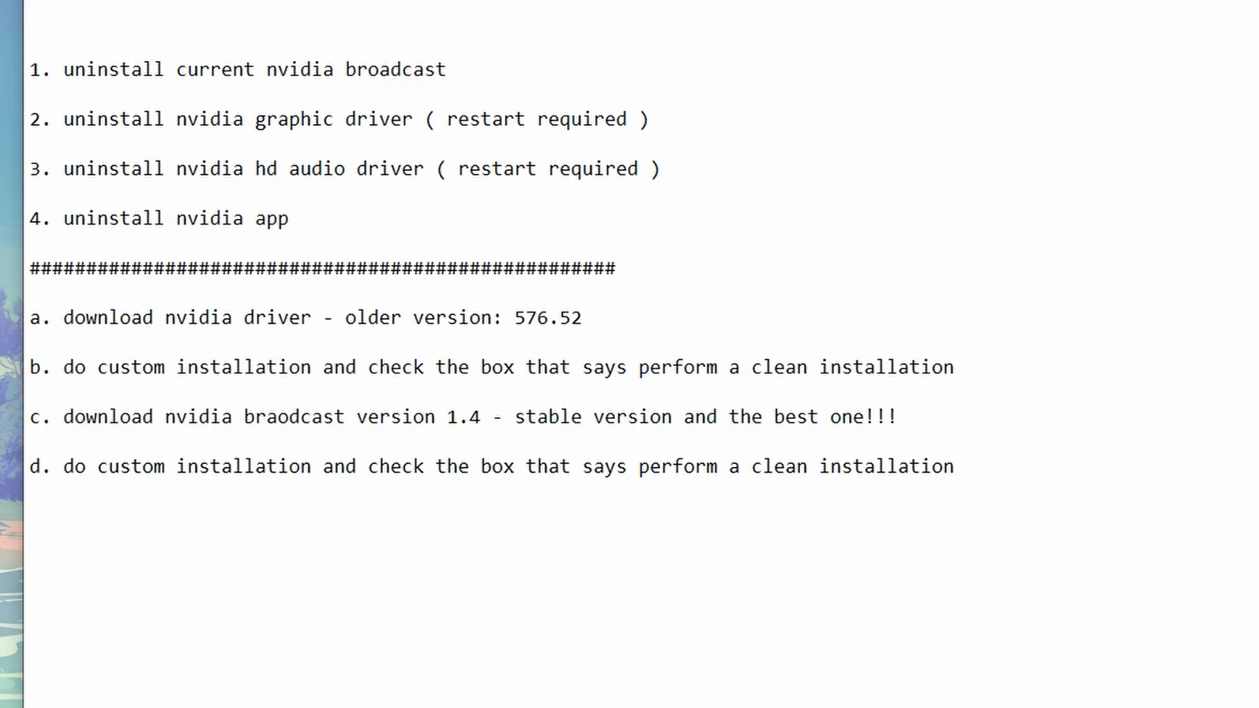
Finish the NVIDIA reinstall checklist in Notepad with a new line
{"action": "key", "text": "enter"}
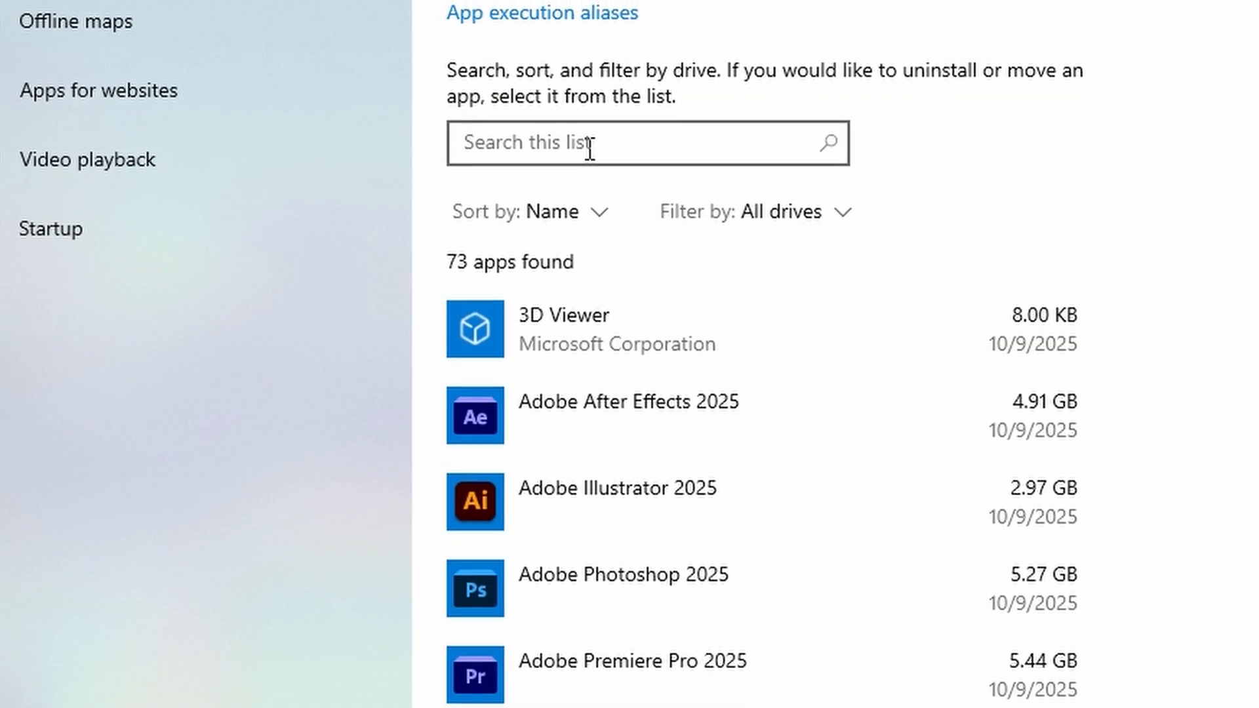
Filter the installed apps list by 'nvi' and scroll through the NVIDIA results
{"action": "type", "text": "nvidia"}
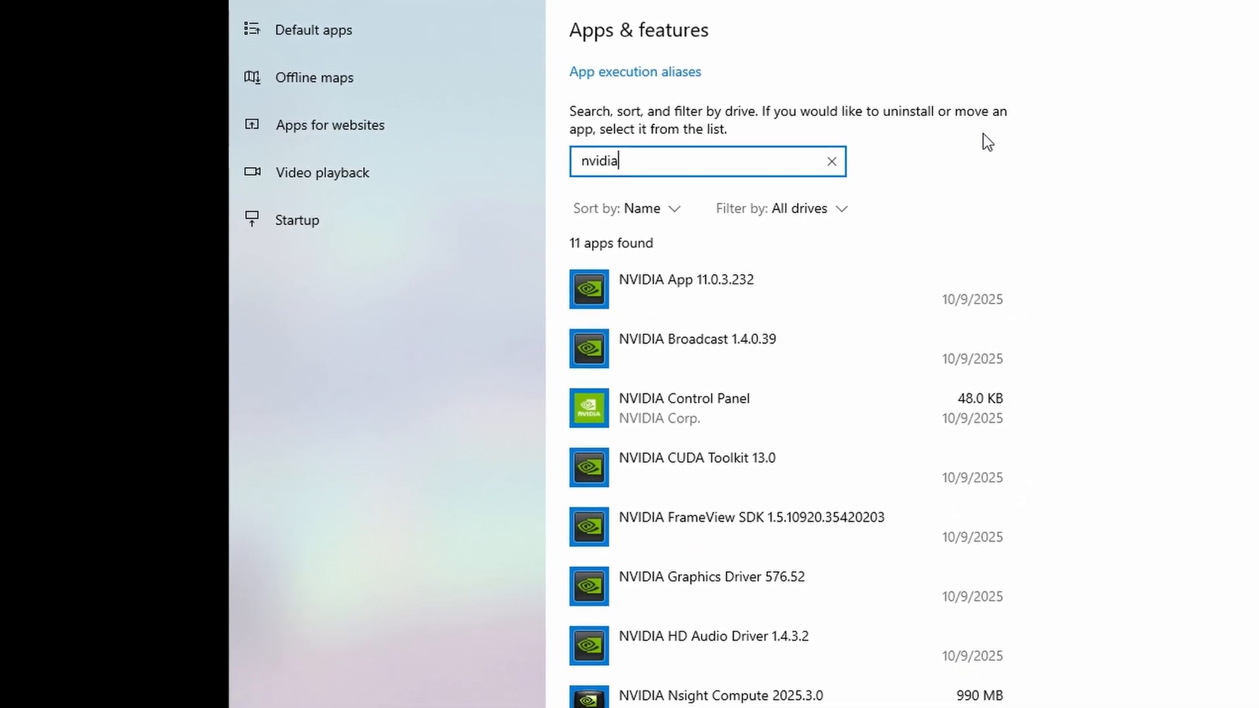
{"action": "scroll", "scroll_direction": "down", "scroll_amount": 3}
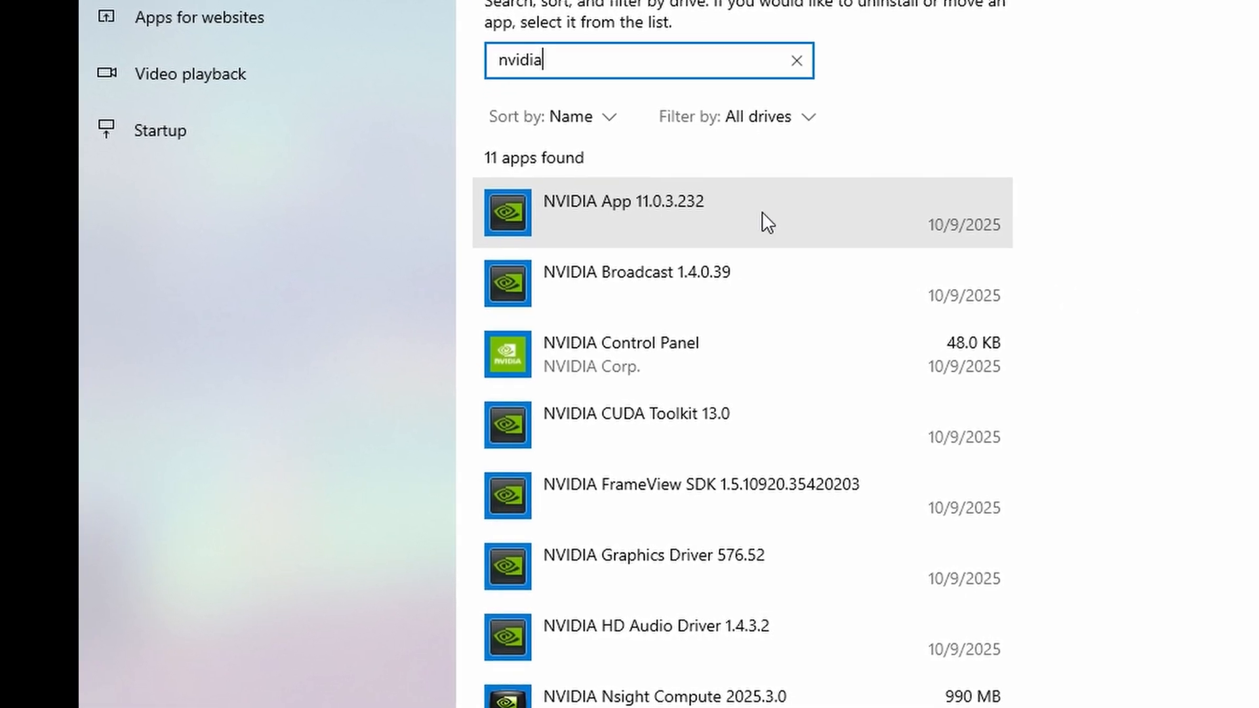
{"action": "scroll", "scroll_direction": "down", "scroll_amount": 3}
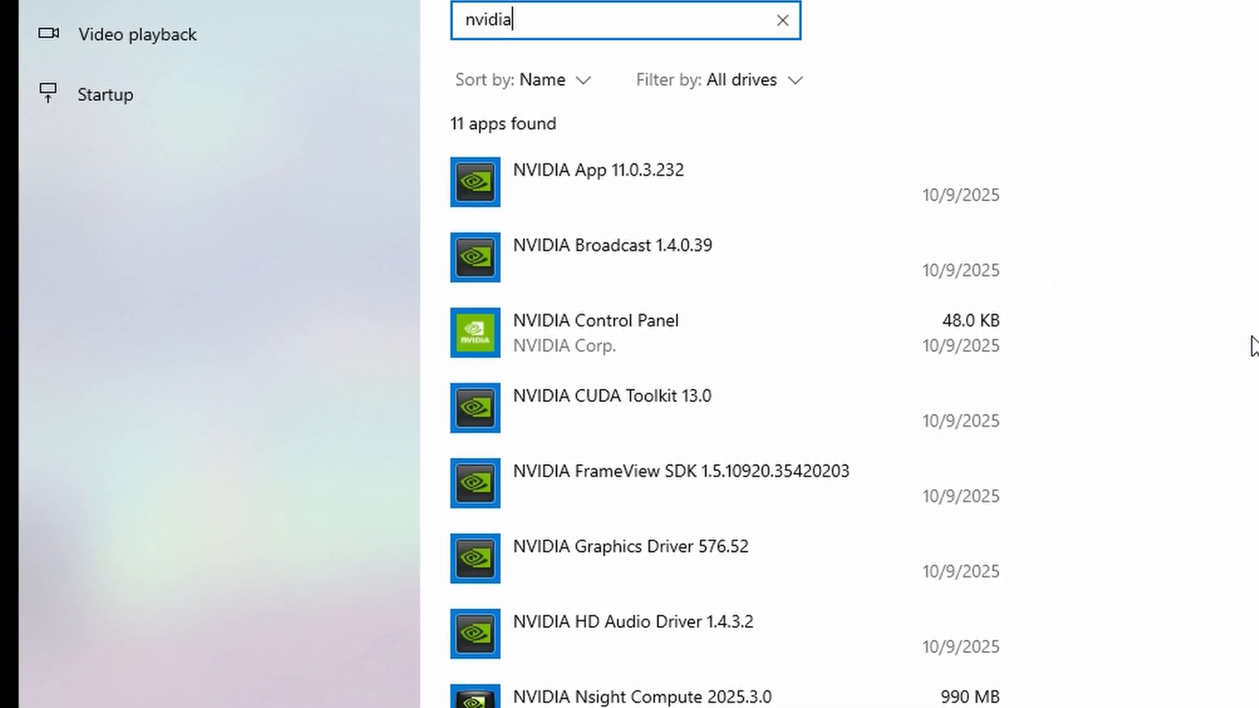
{"action": "scroll", "scroll_direction": "down", "scroll_amount": 3}
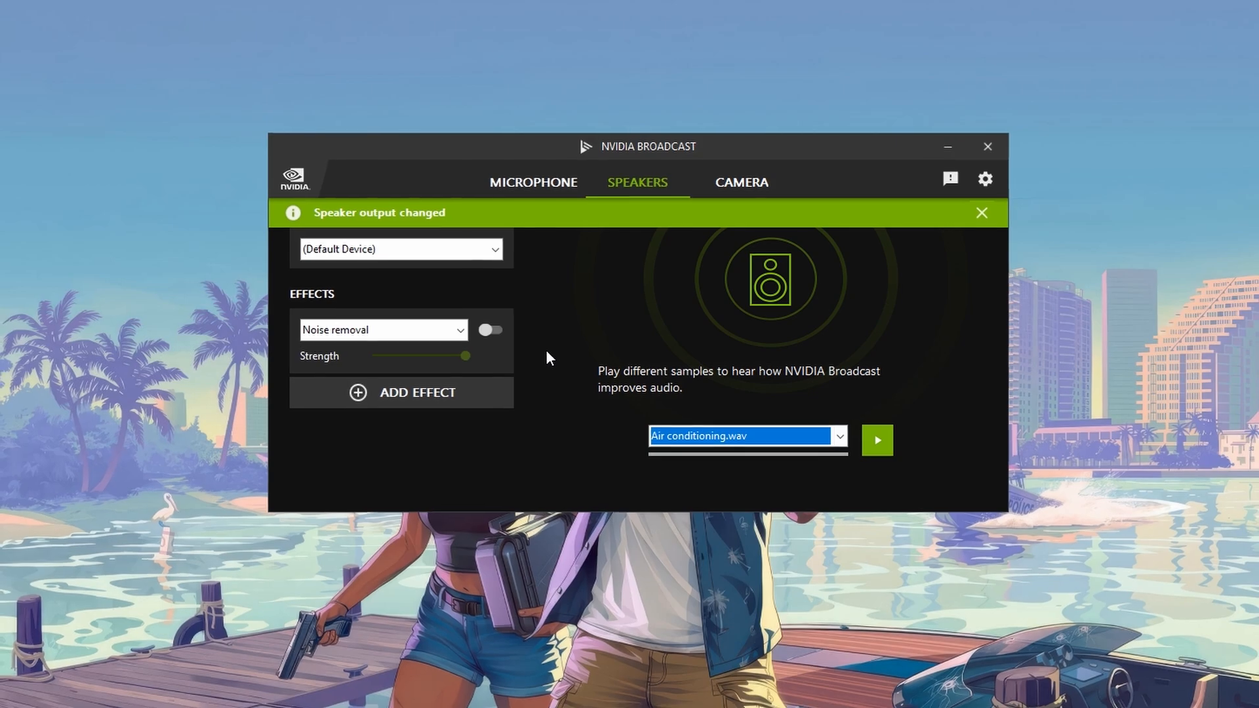
Keep Noise removal as the speaker effect, then move to the camera source settings
{"action": "left_click_drag", "start_coordinate": [638, 145], "coordinate": [649, 157]}
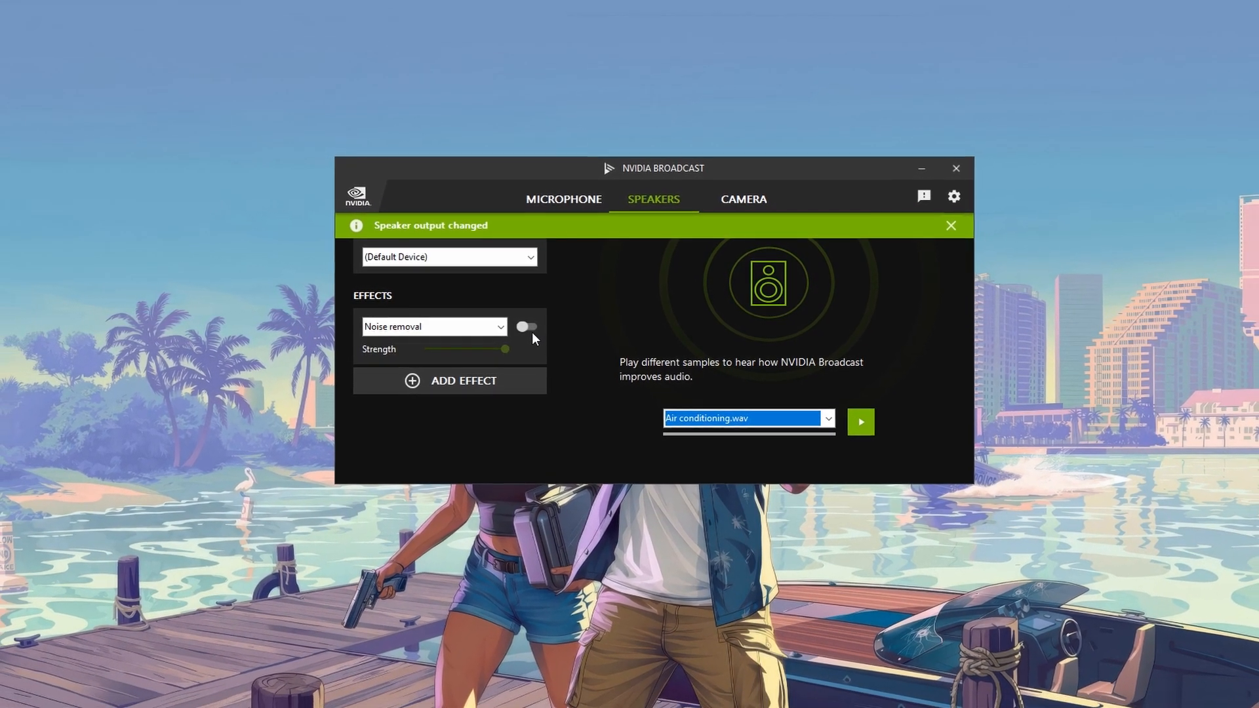
{"action": "left_click", "coordinate": [498, 326]}
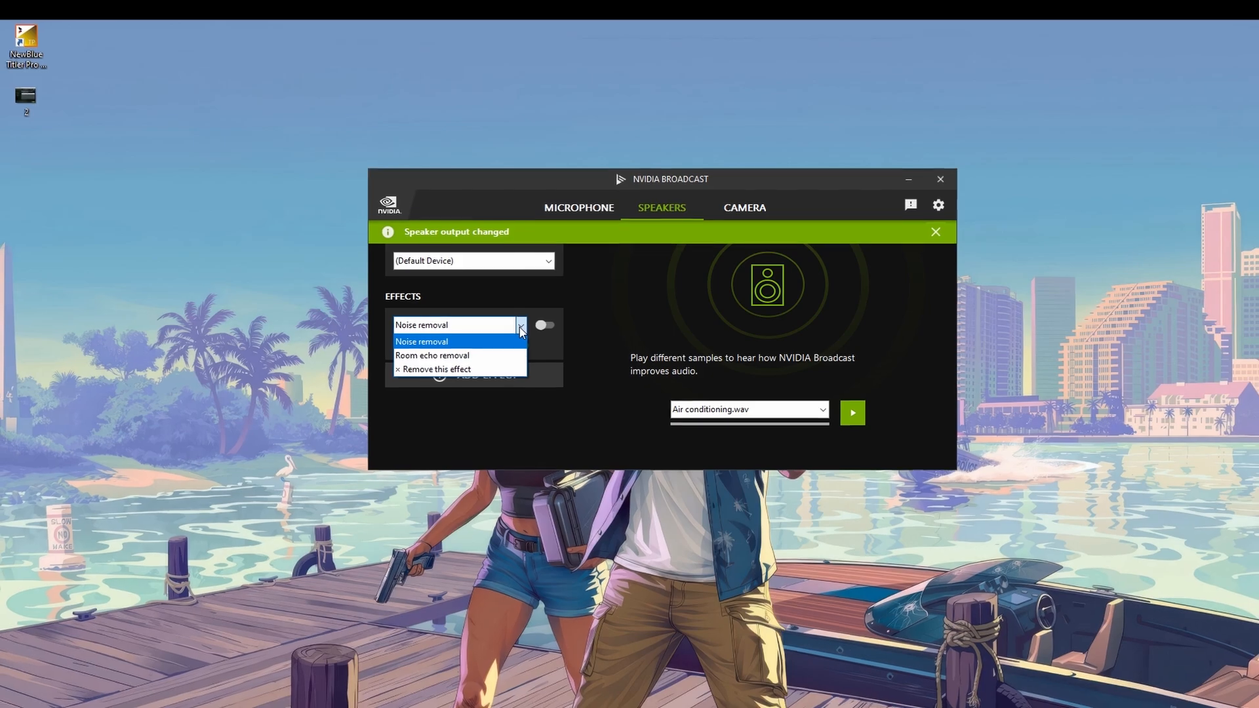
{"action": "left_click", "coordinate": [421, 341]}
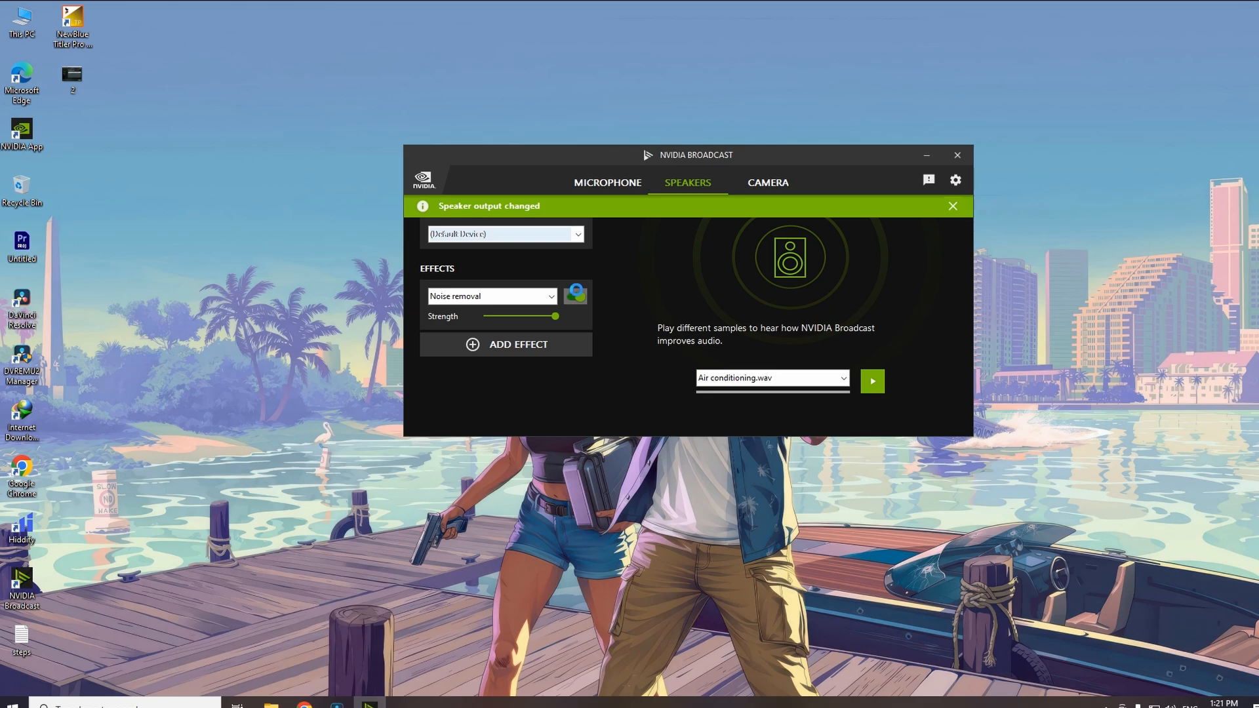
{"action": "left_click", "coordinate": [766, 182]}
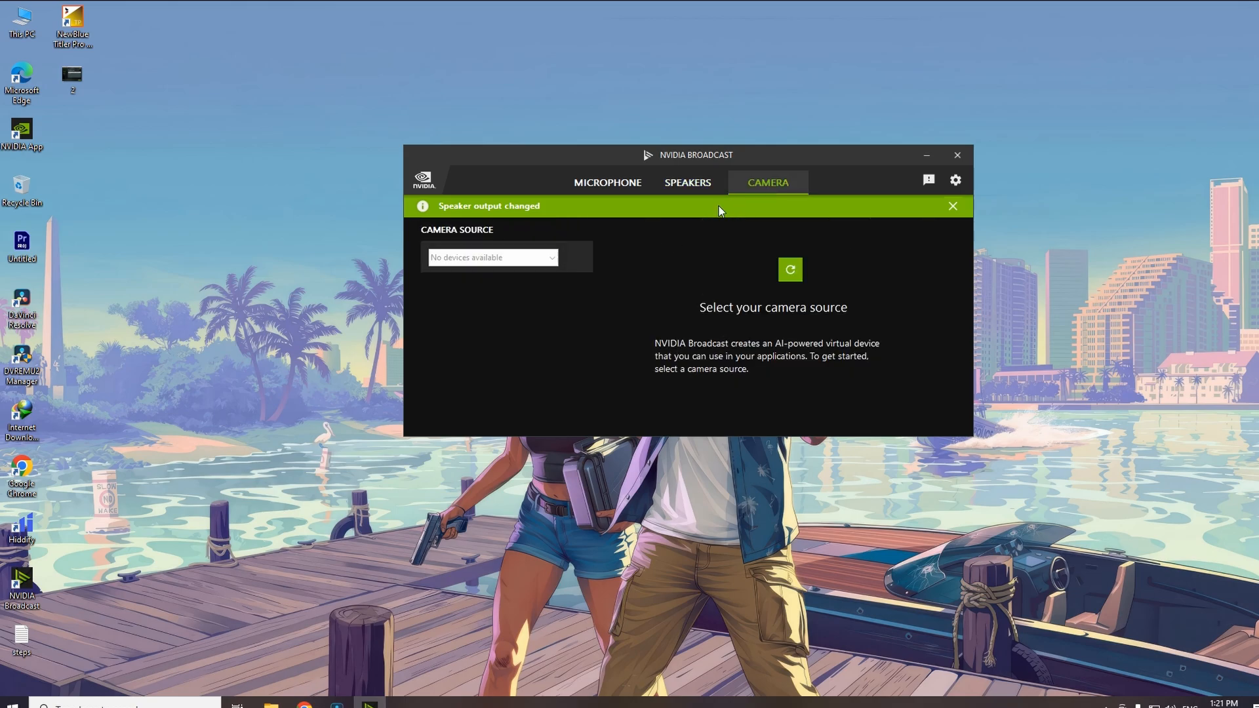